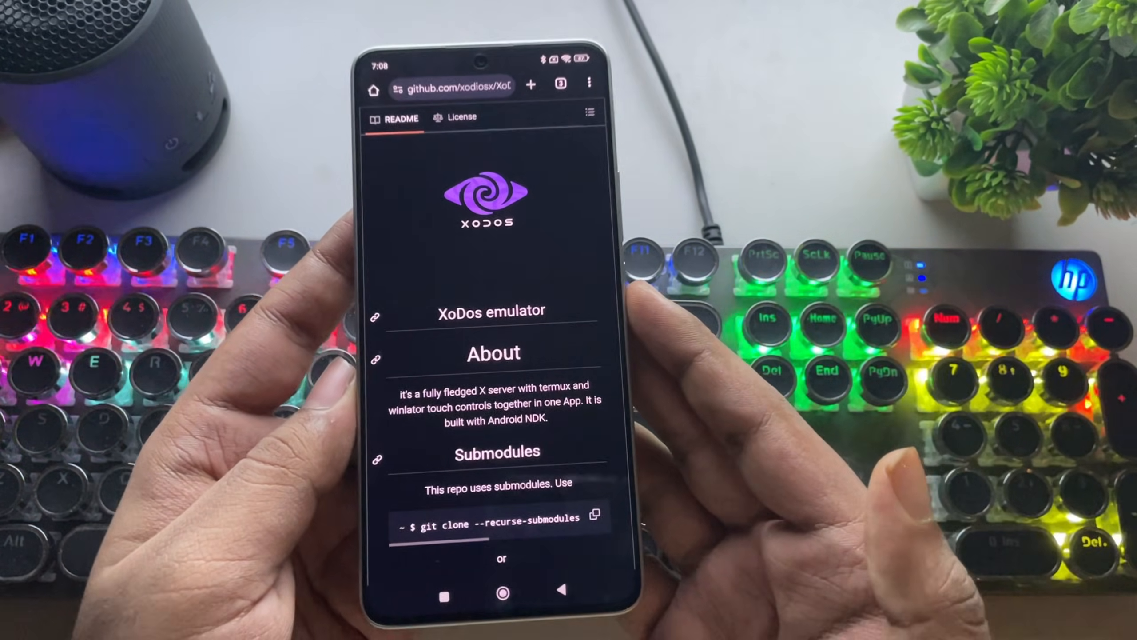
Step: Scroll through the XoDos GitHub README down to the Releases section
{"action": "scroll", "scroll_direction": "down", "scroll_amount": 3}
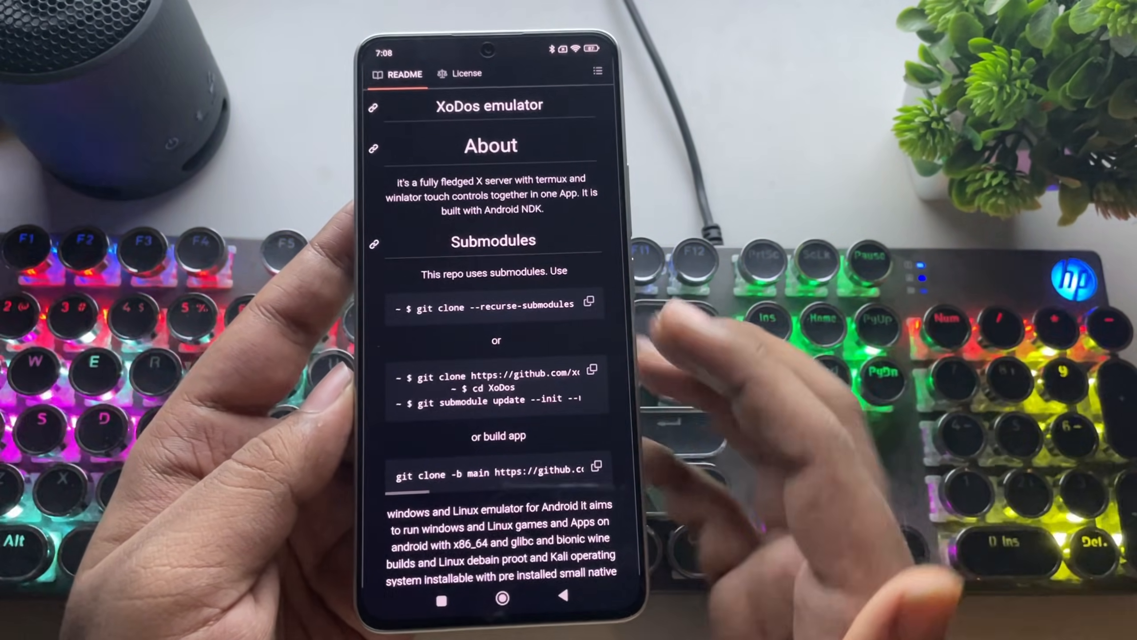
{"action": "scroll", "scroll_direction": "down", "scroll_amount": 3}
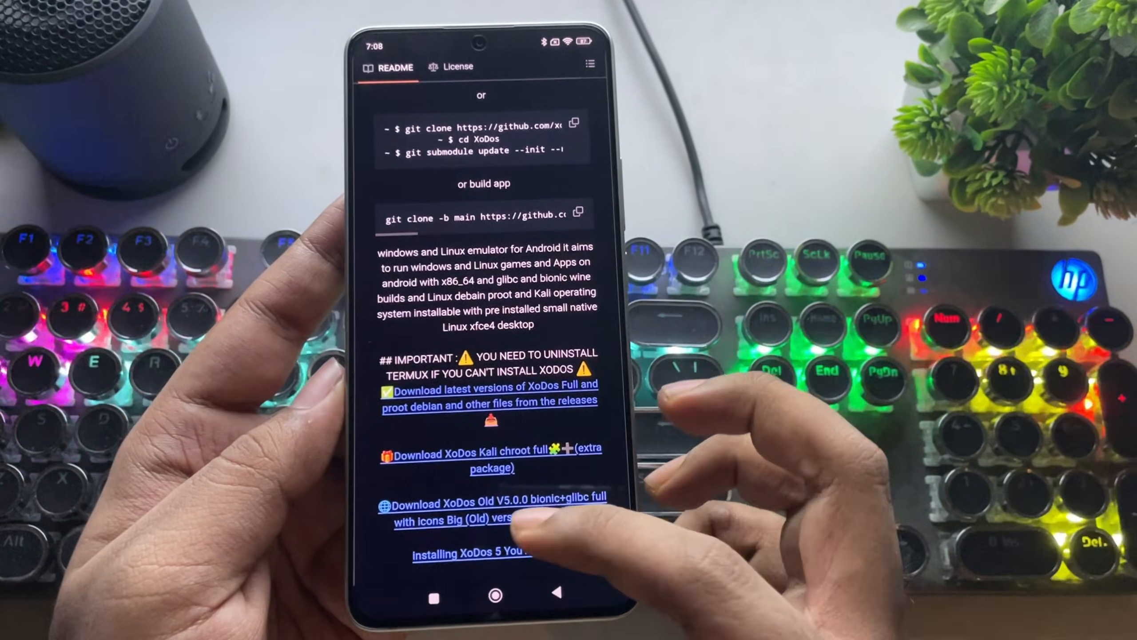
{"action": "scroll", "scroll_direction": "down", "scroll_amount": 3}
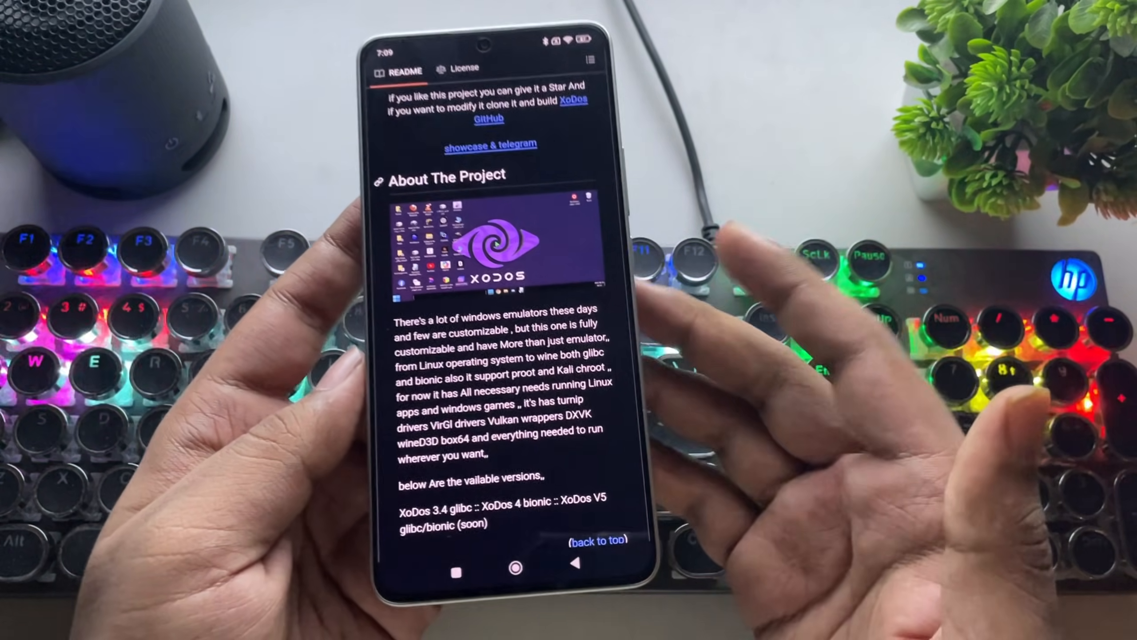
{"action": "scroll", "scroll_direction": "down", "scroll_amount": 3}
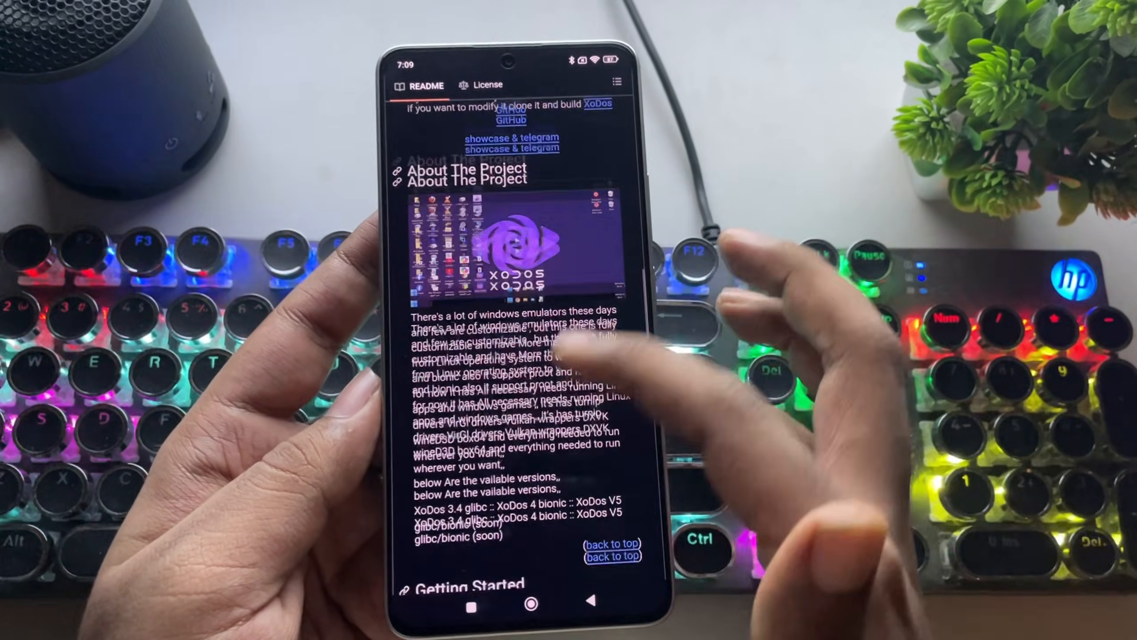
{"action": "scroll", "scroll_direction": "down", "scroll_amount": 3}
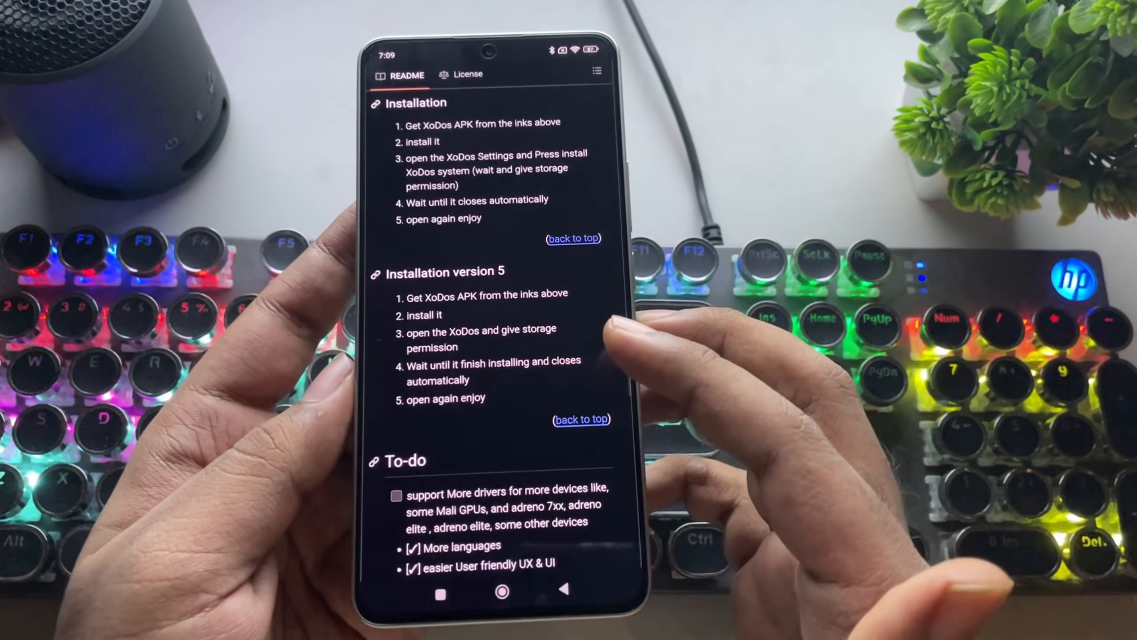
{"action": "scroll", "scroll_direction": "down", "scroll_amount": 3}
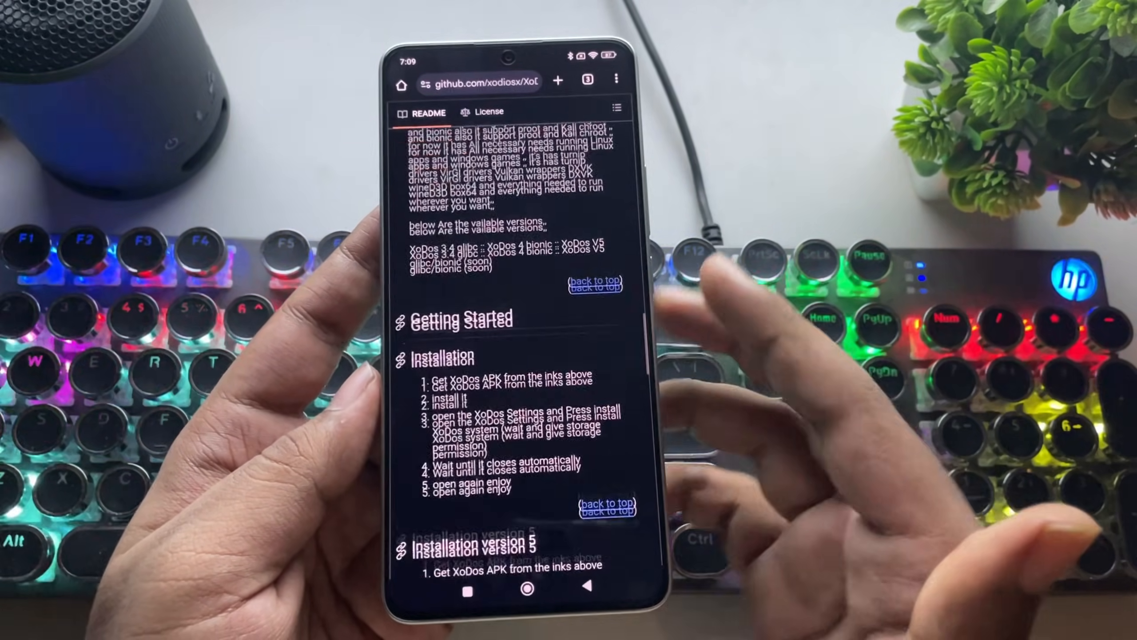
{"action": "scroll", "scroll_direction": "down", "scroll_amount": 3}
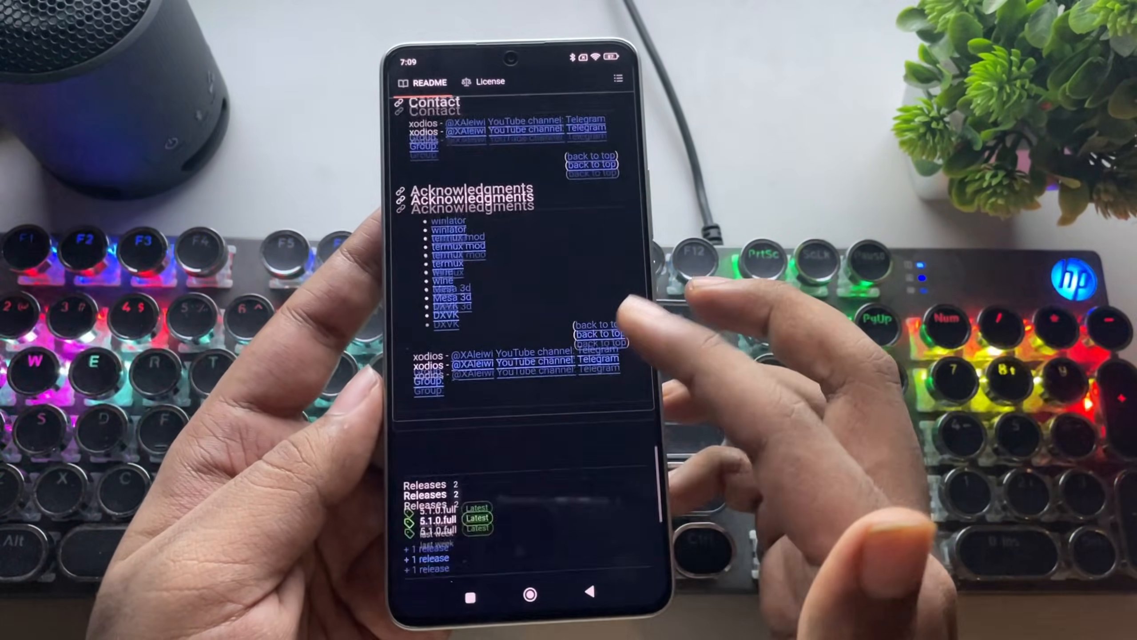
{"action": "scroll", "scroll_direction": "down", "scroll_amount": 3}
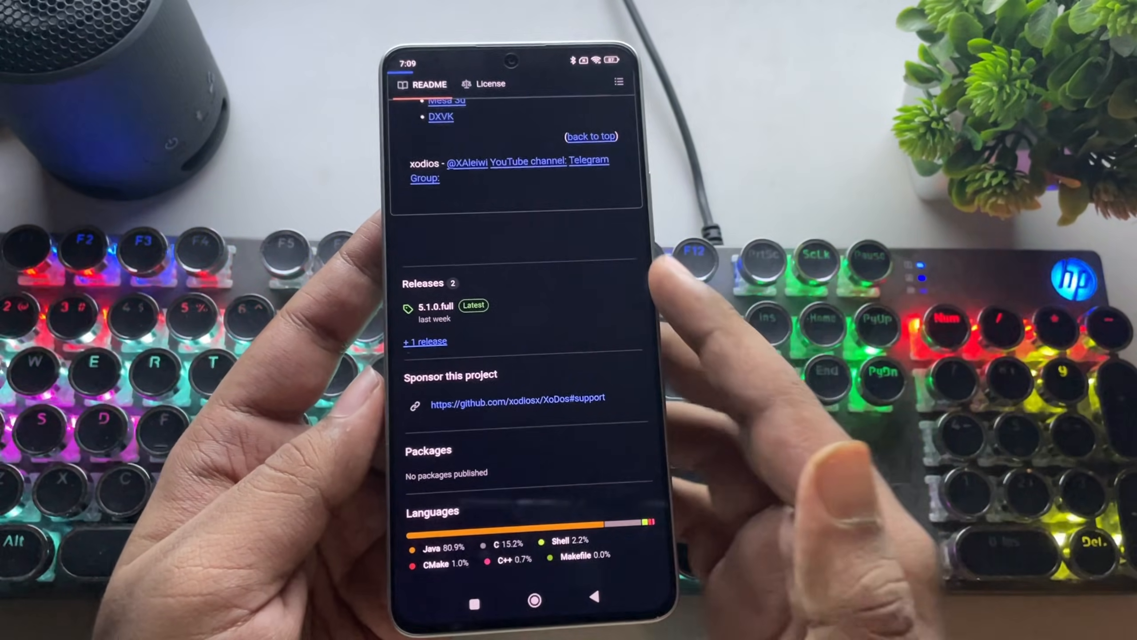
Step: Go to the 5.1.0.full release page and read through its release notes
{"action": "left_click", "coordinate": [426, 306]}
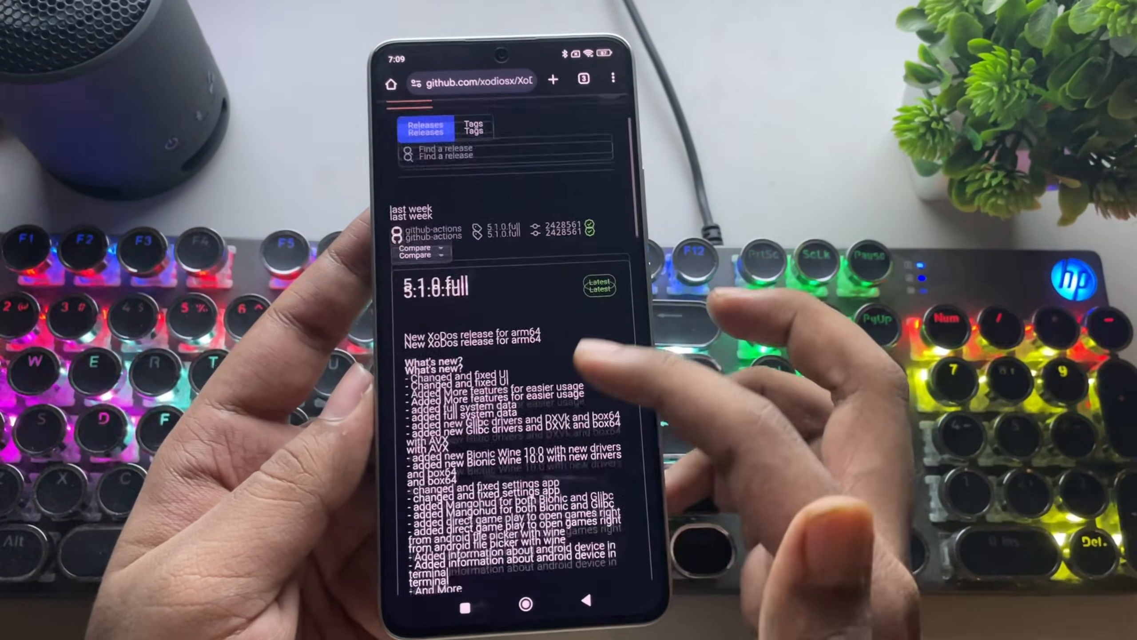
{"action": "scroll", "scroll_direction": "down", "scroll_amount": 3}
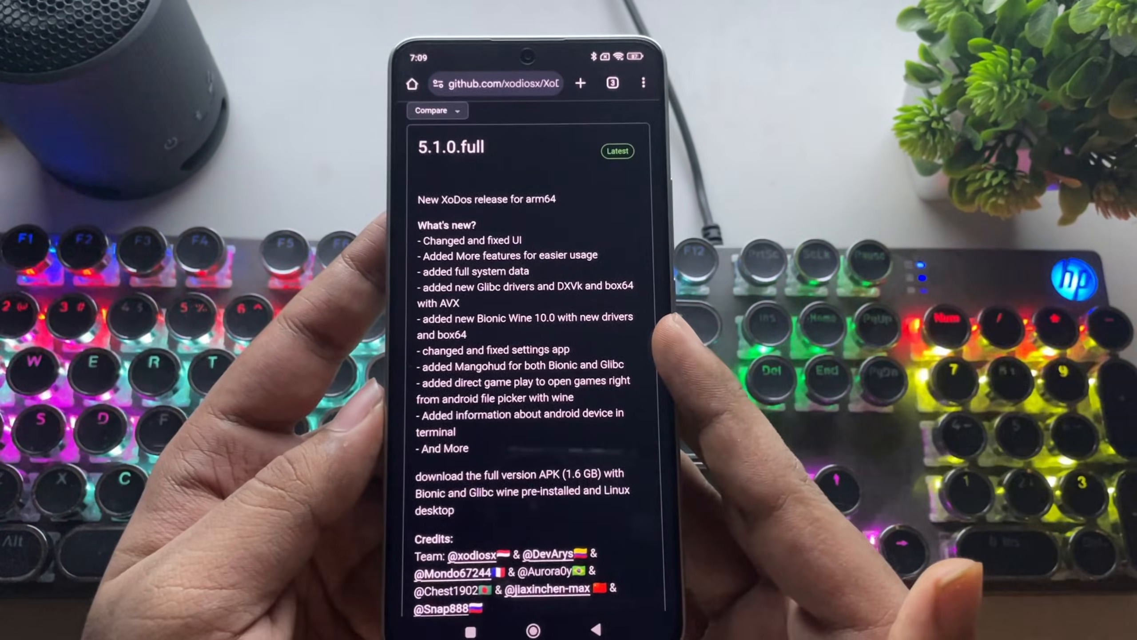
{"action": "scroll", "scroll_direction": "down", "scroll_amount": 3}
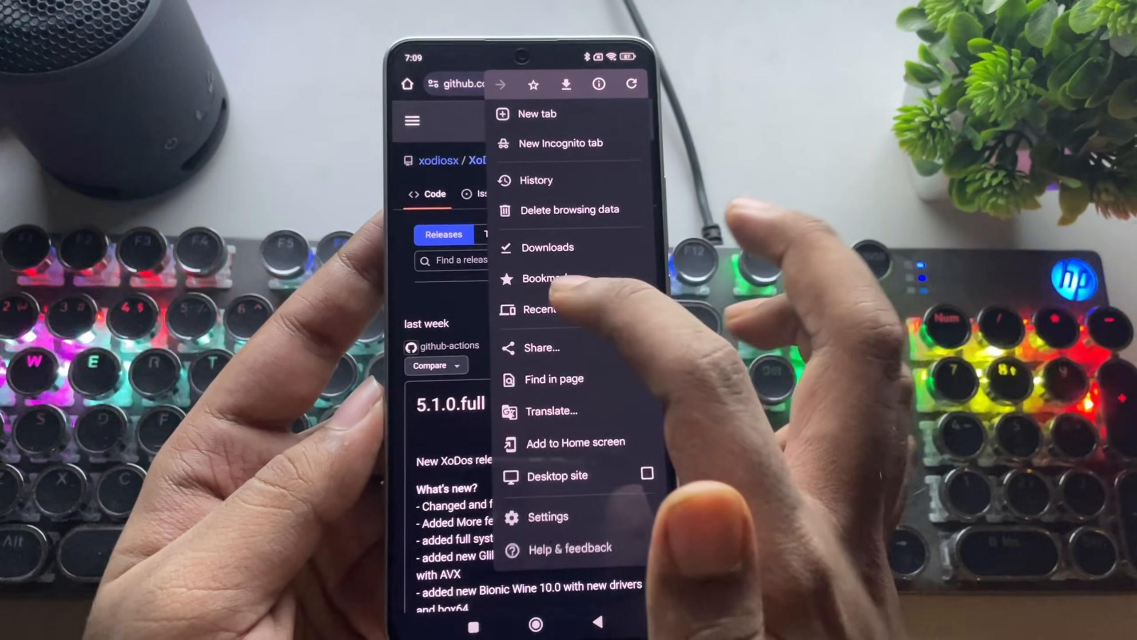
Step: Reach Chrome's Downloads so the XoDos APK can be installed and launched
{"action": "left_click", "coordinate": [547, 247]}
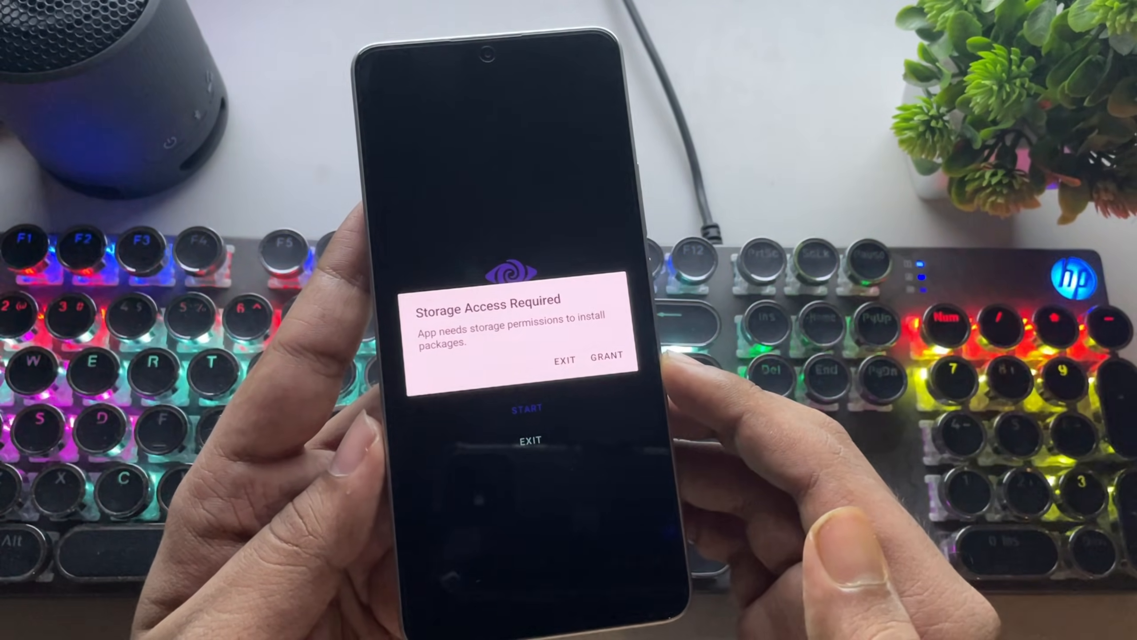
Step: Grant XoDos the storage access it requests, reaching its main menu
{"action": "left_click", "coordinate": [608, 358]}
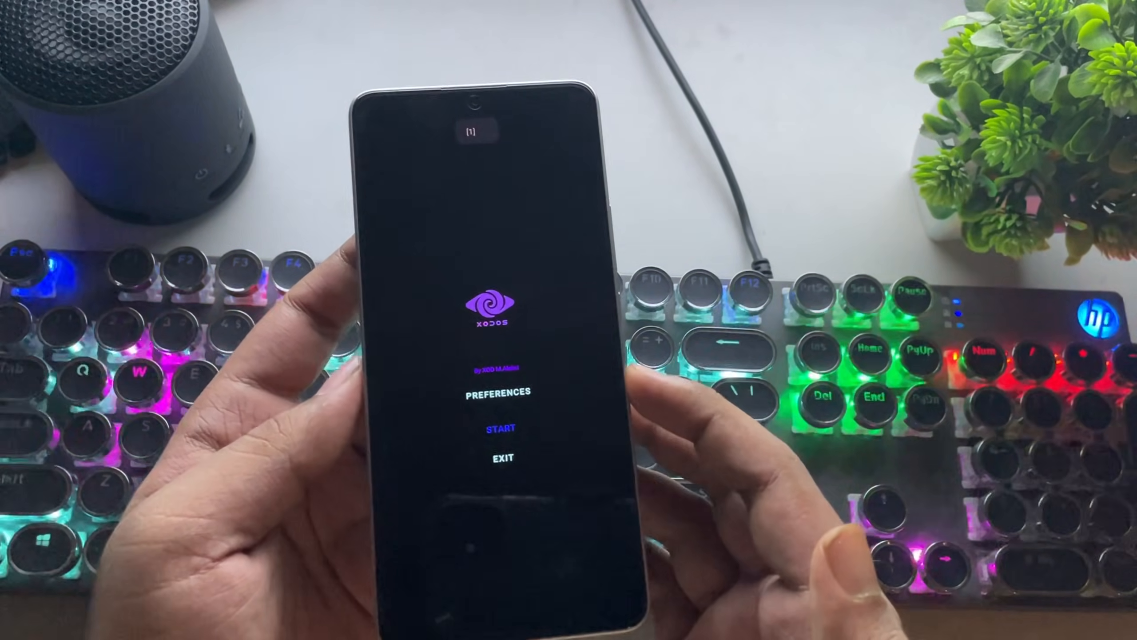
{"action": "left_click", "coordinate": [498, 392]}
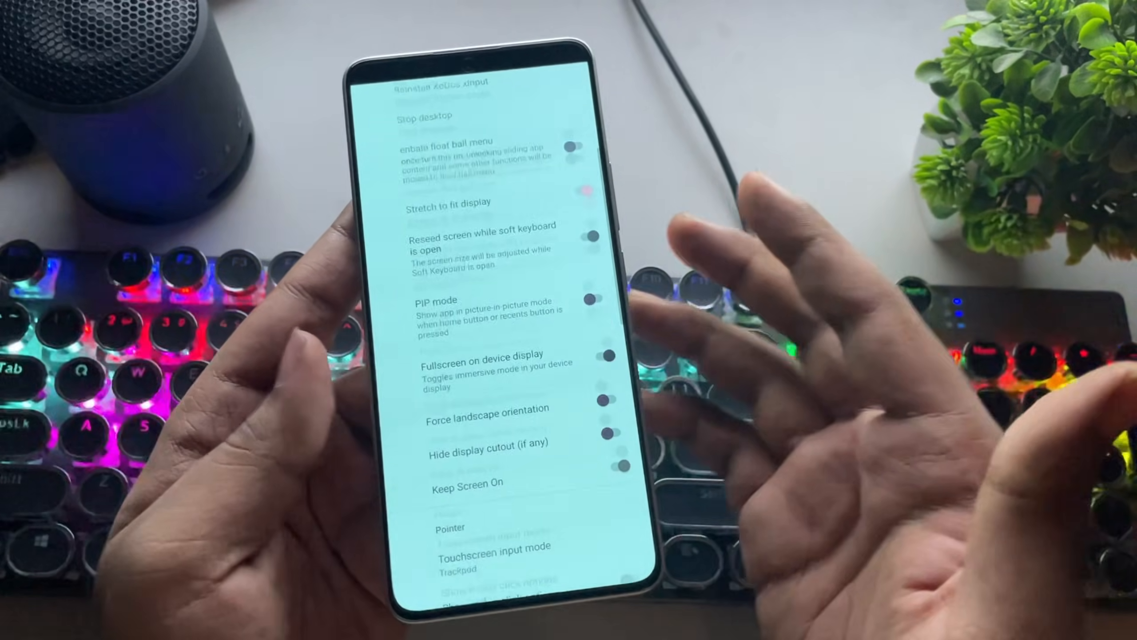
{"action": "left_click", "coordinate": [488, 123]}
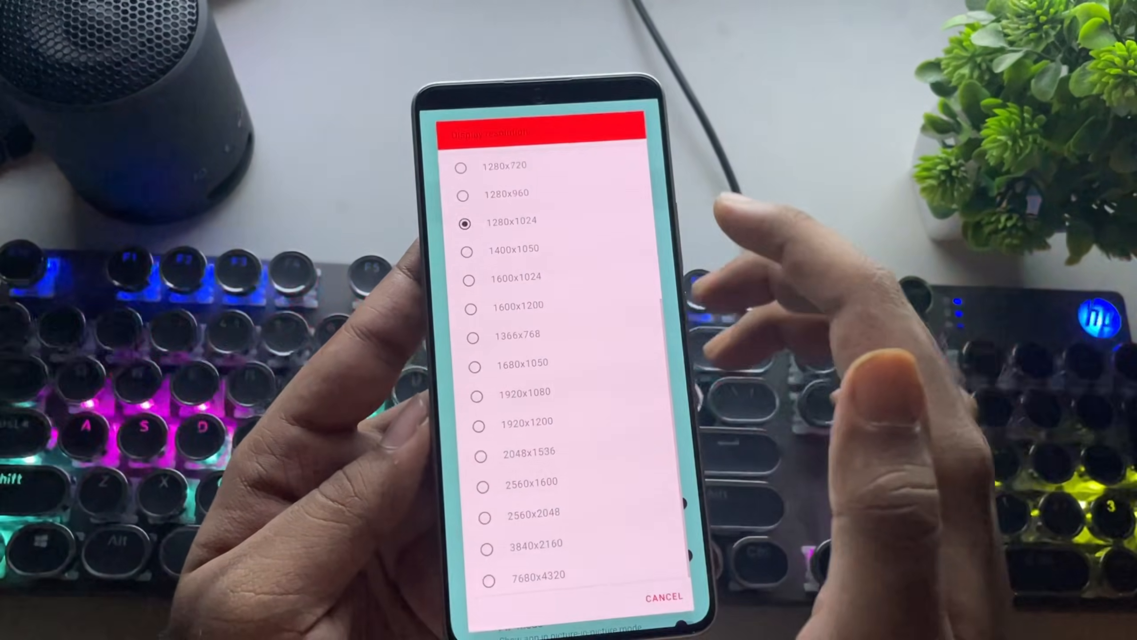
{"action": "scroll", "scroll_direction": "down", "scroll_amount": 3}
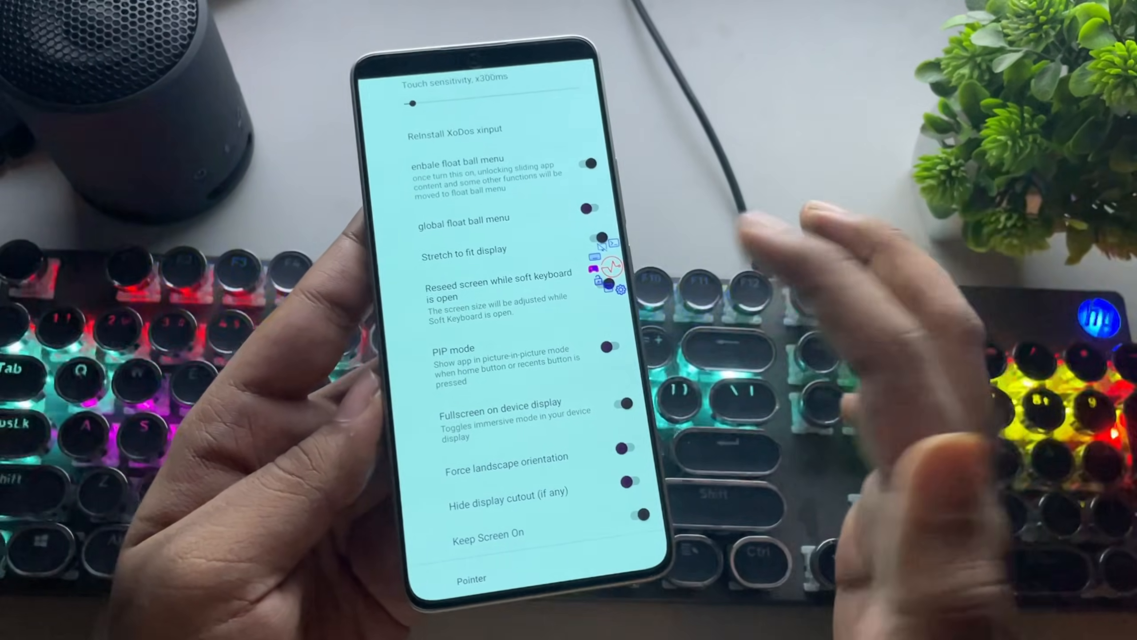
{"action": "scroll", "scroll_direction": "down", "scroll_amount": 3}
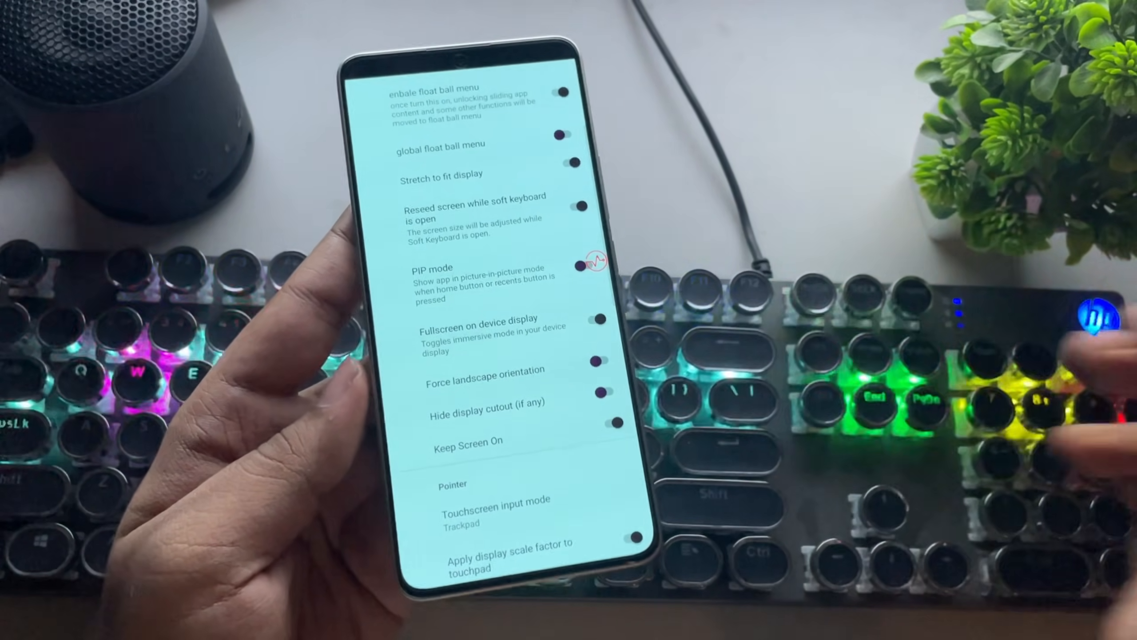
{"action": "scroll", "scroll_direction": "down", "scroll_amount": 3}
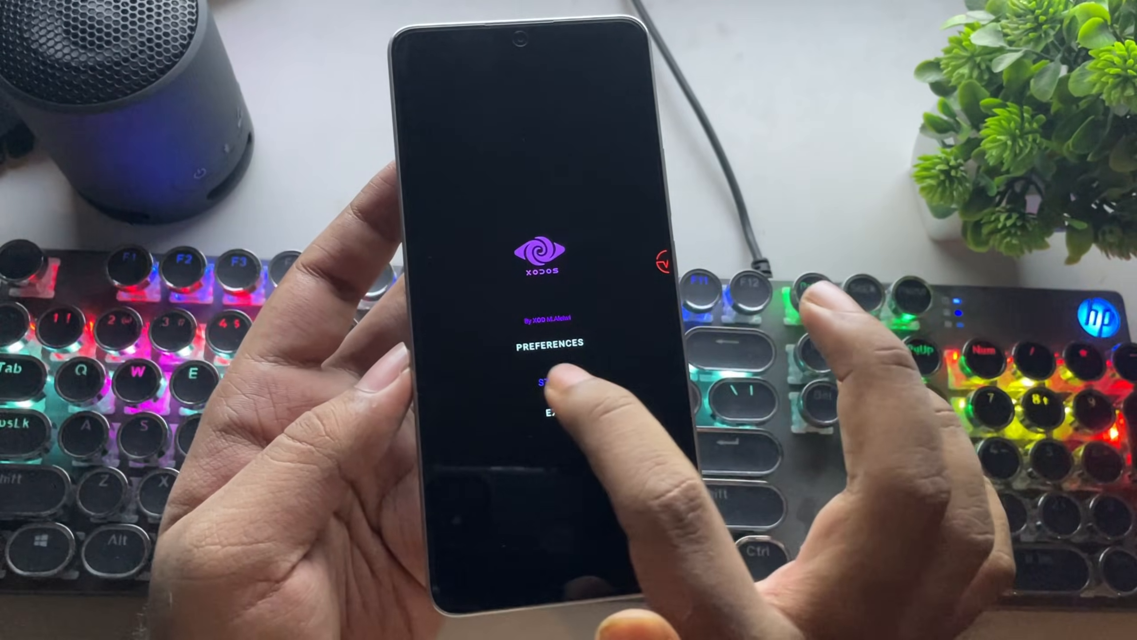
{"action": "left_click", "coordinate": [545, 344]}
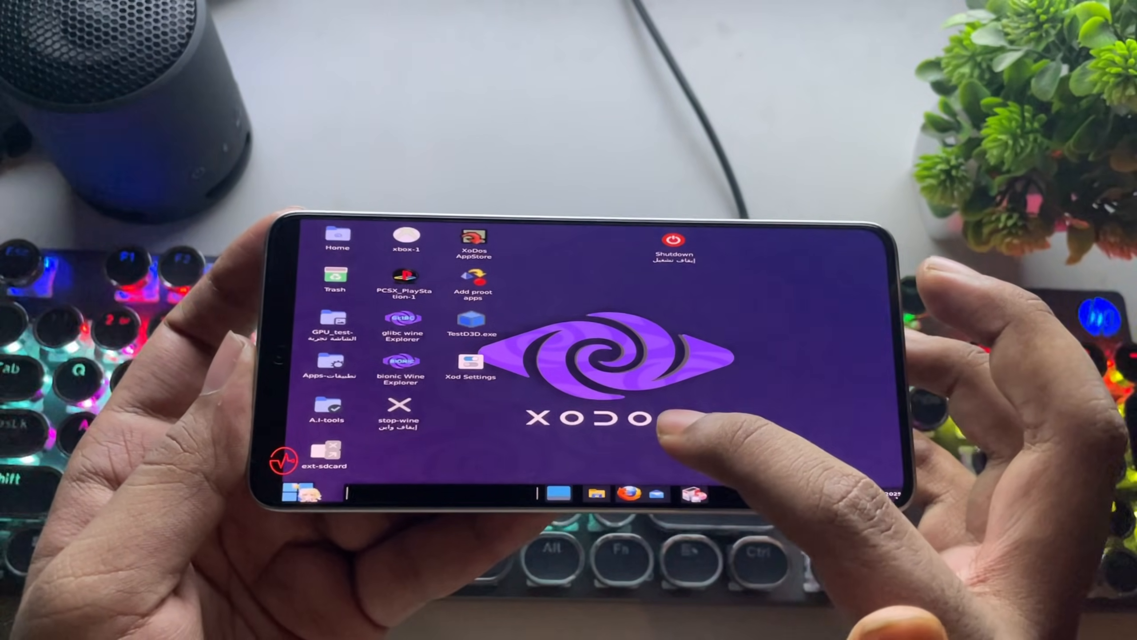
Step: Browse in Thunar from Home to the Downloads folder holding the Stray game
{"action": "left_click", "coordinate": [289, 495]}
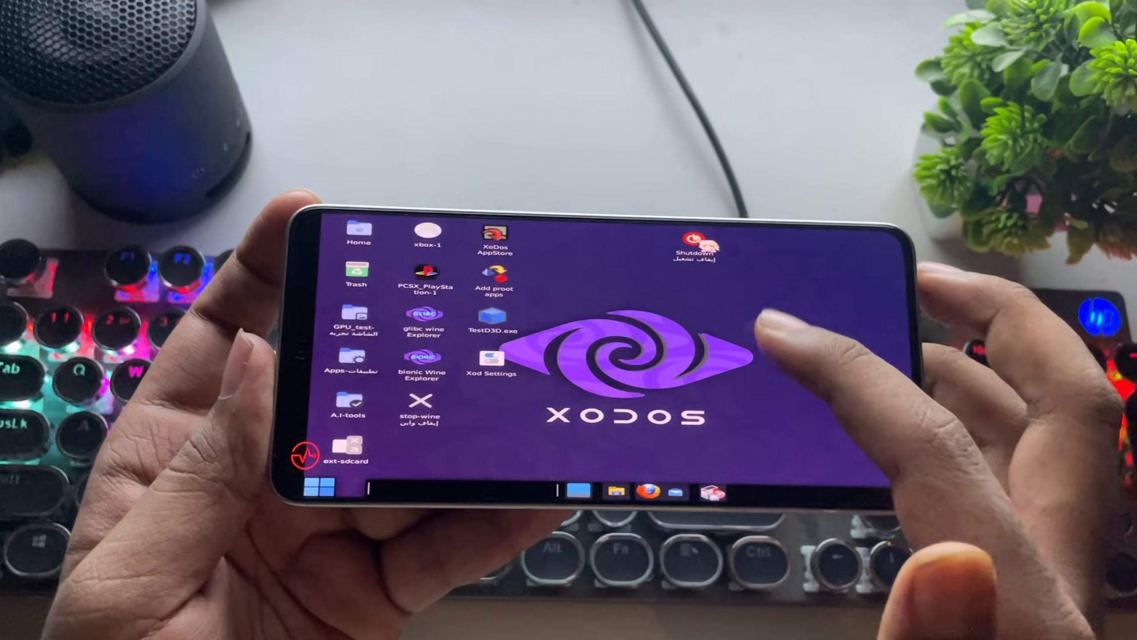
{"action": "left_click", "coordinate": [640, 491]}
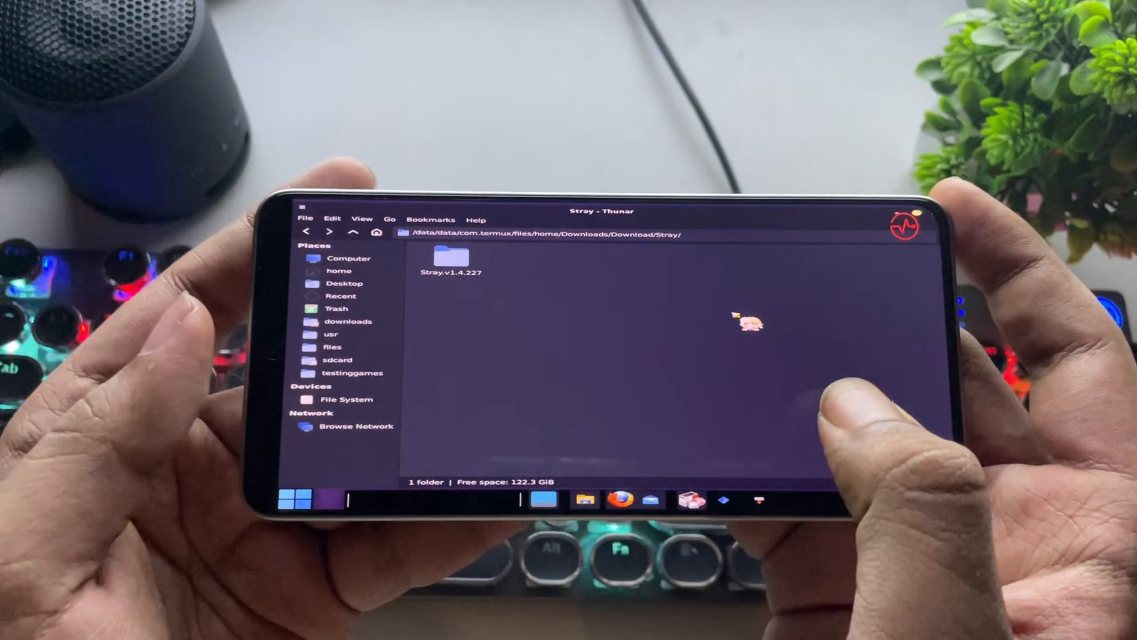
Step: Run vcredist_x64.exe from the Stray.v1.4.227 folder and finish the installer
{"action": "double_click", "coordinate": [450, 258]}
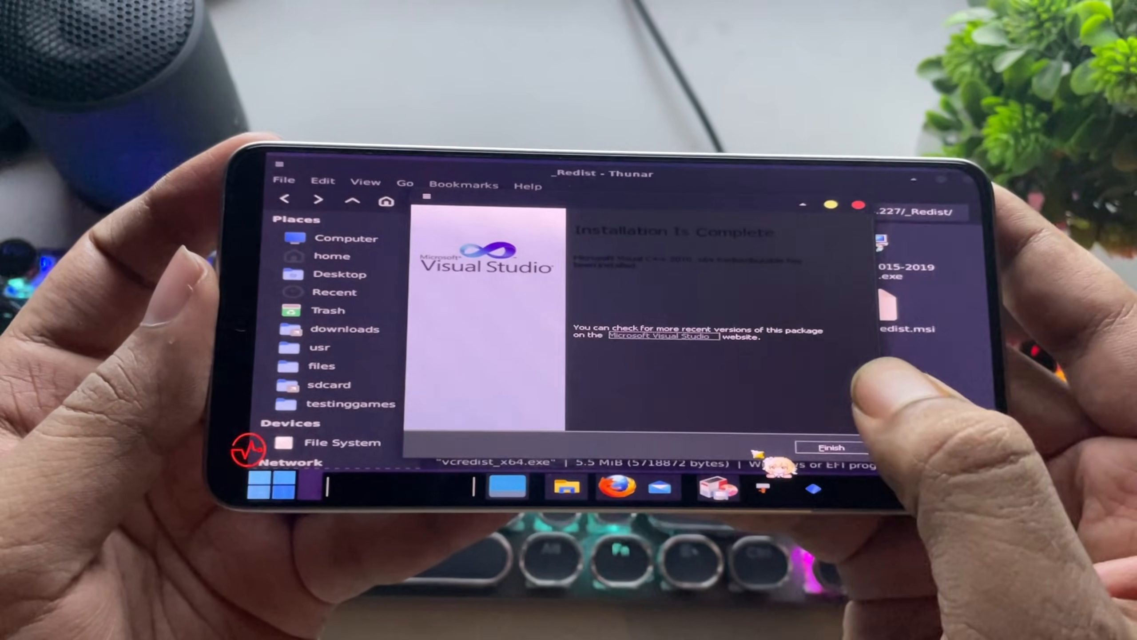
{"action": "left_click", "coordinate": [823, 446]}
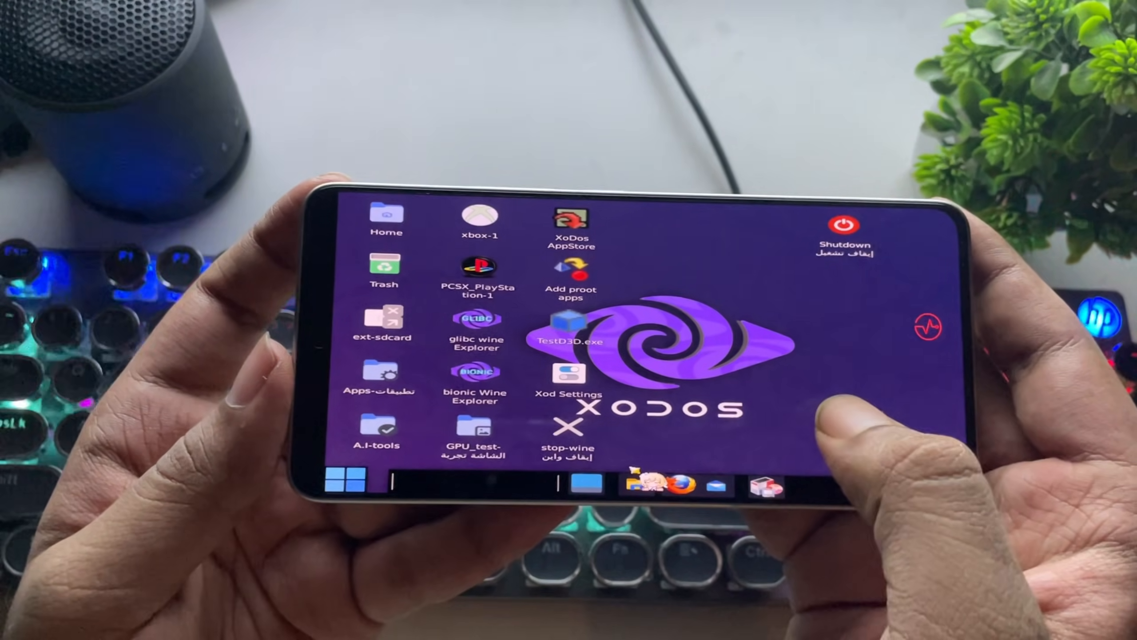
Step: Browse the Whisker menu through Games and All Applications to the Settings category
{"action": "left_click", "coordinate": [350, 479]}
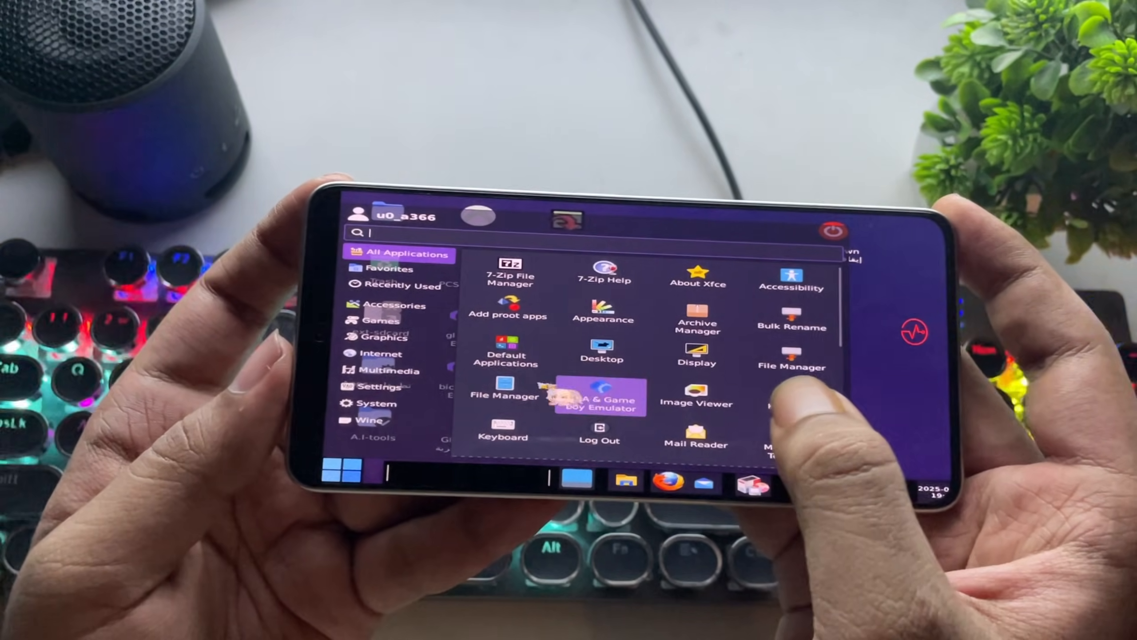
{"action": "left_click", "coordinate": [372, 320]}
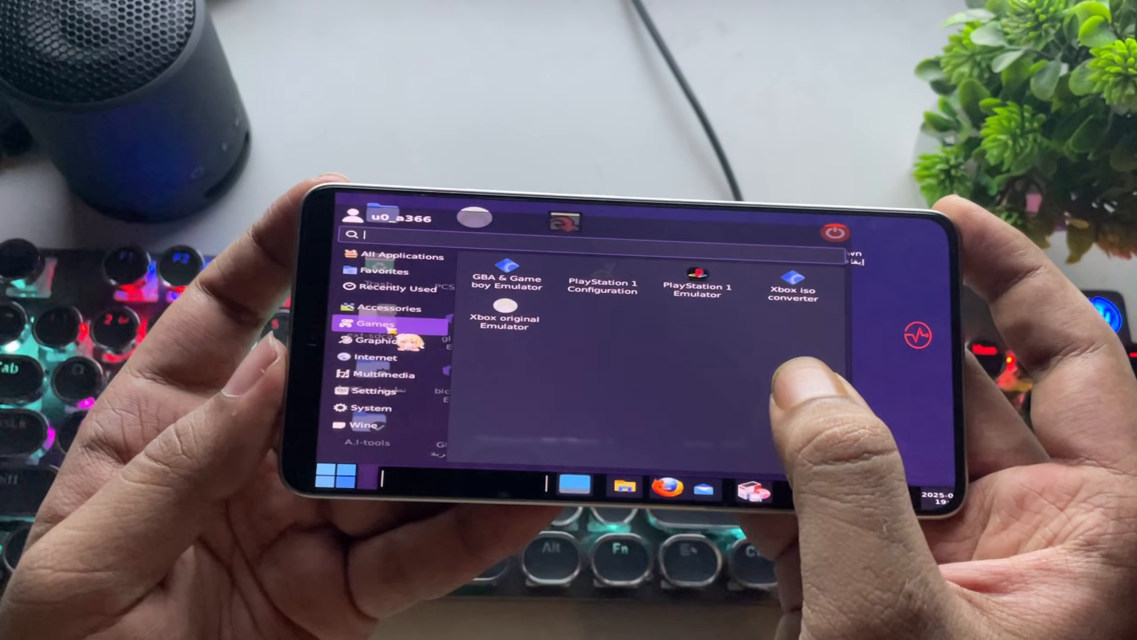
{"action": "left_click", "coordinate": [397, 255]}
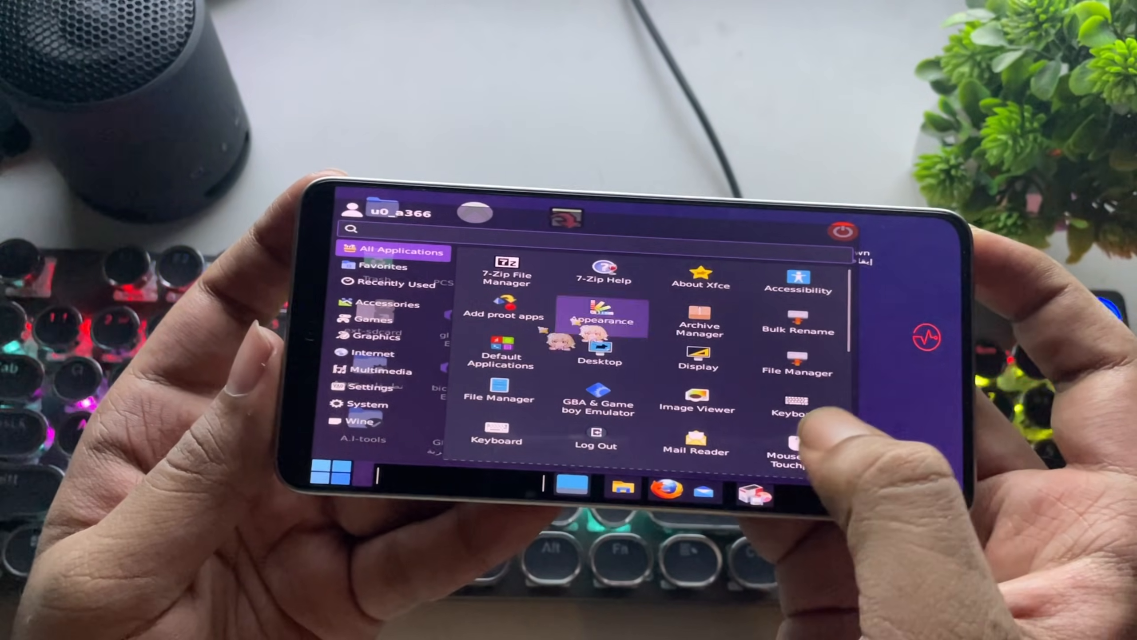
{"action": "left_click", "coordinate": [374, 387]}
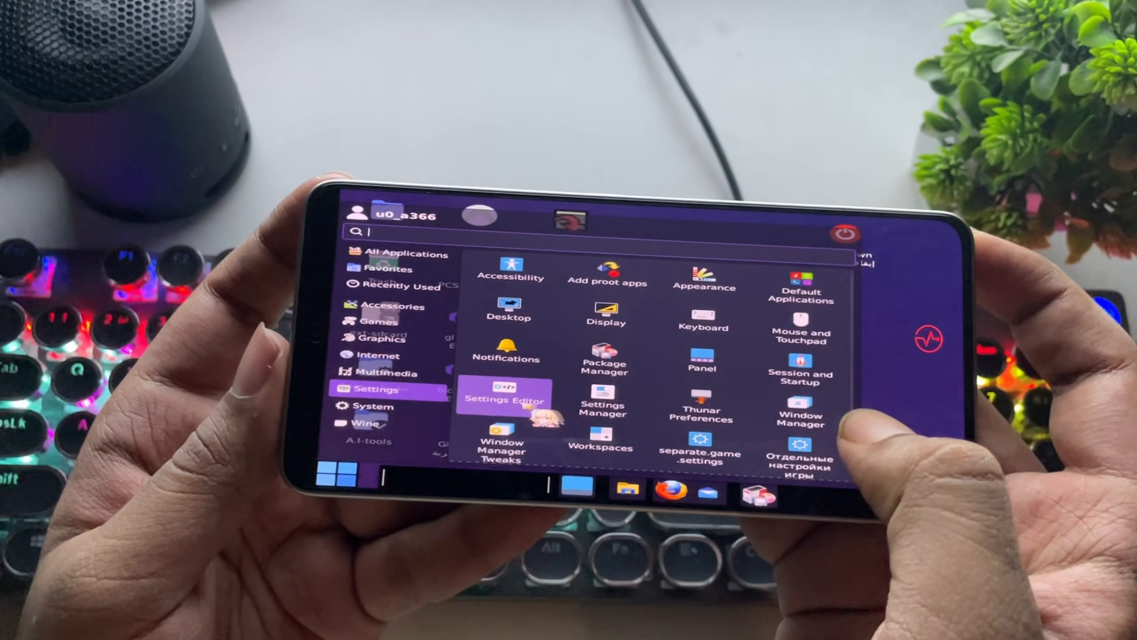